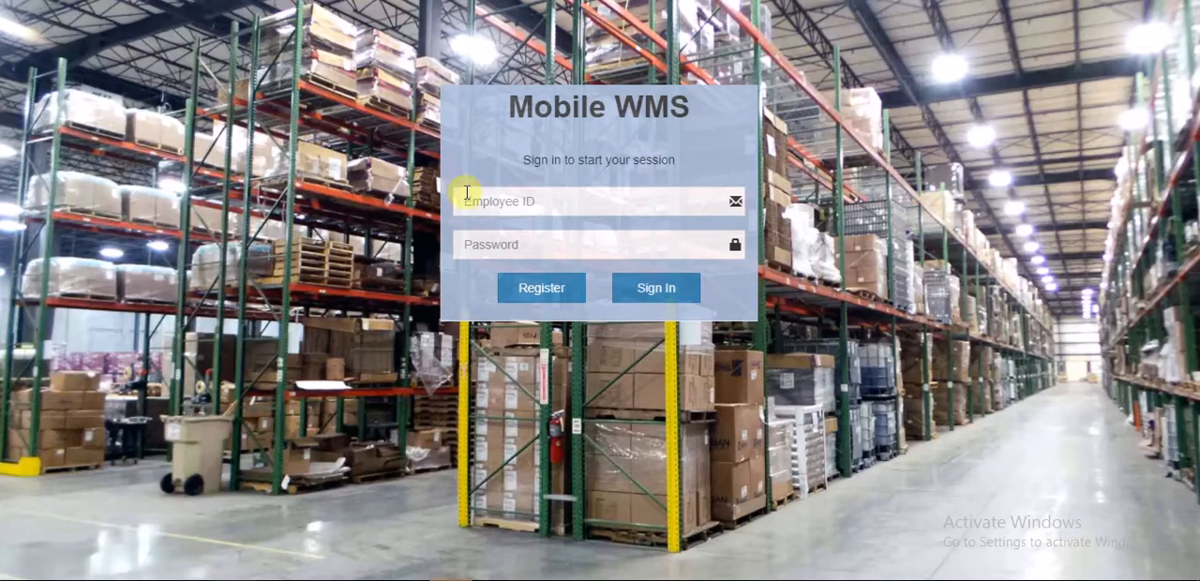
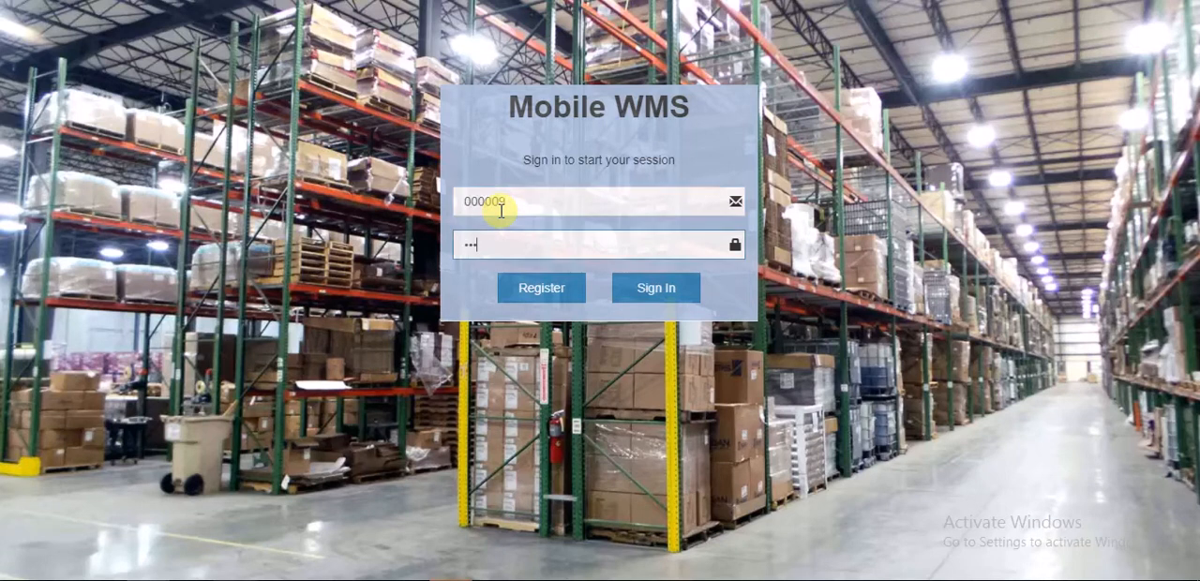
click(657, 289)
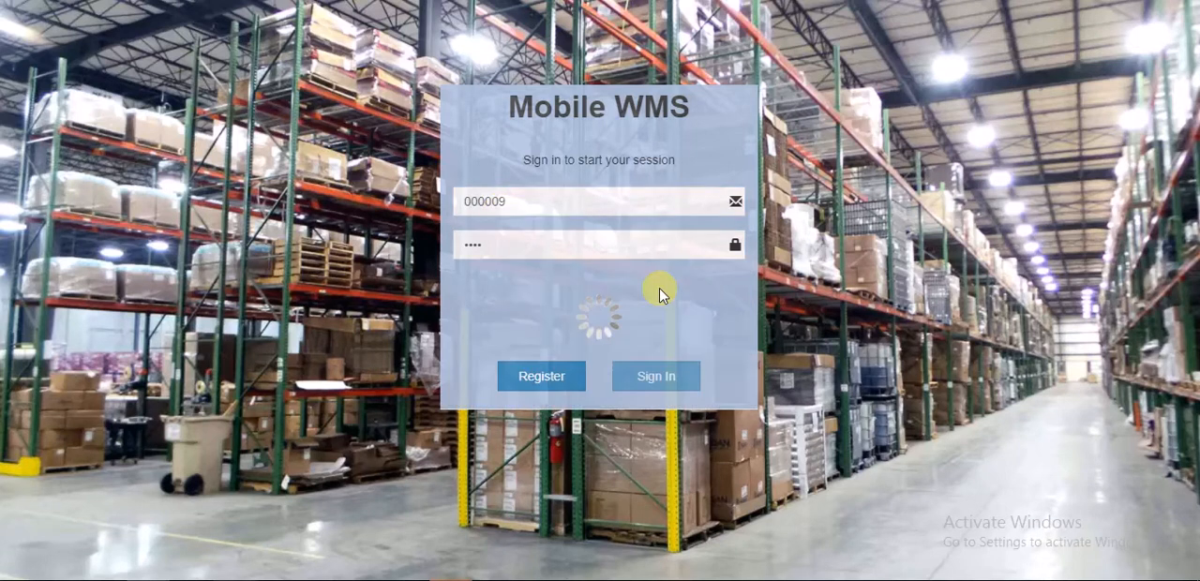
click(656, 375)
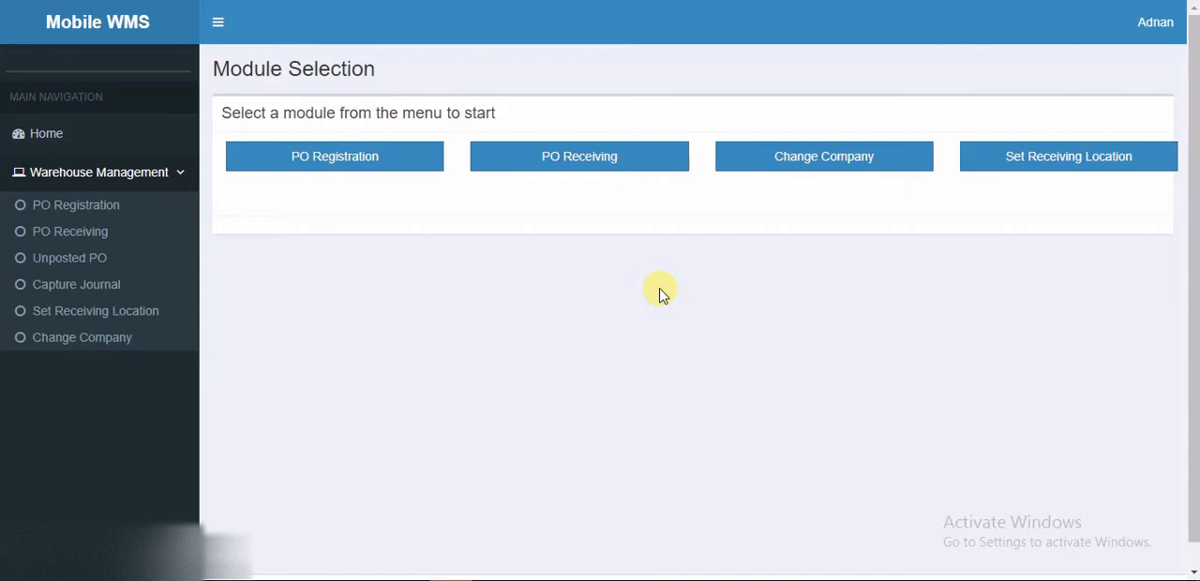
Interact with the module selection screen header without leaving the page.
click(1155, 23)
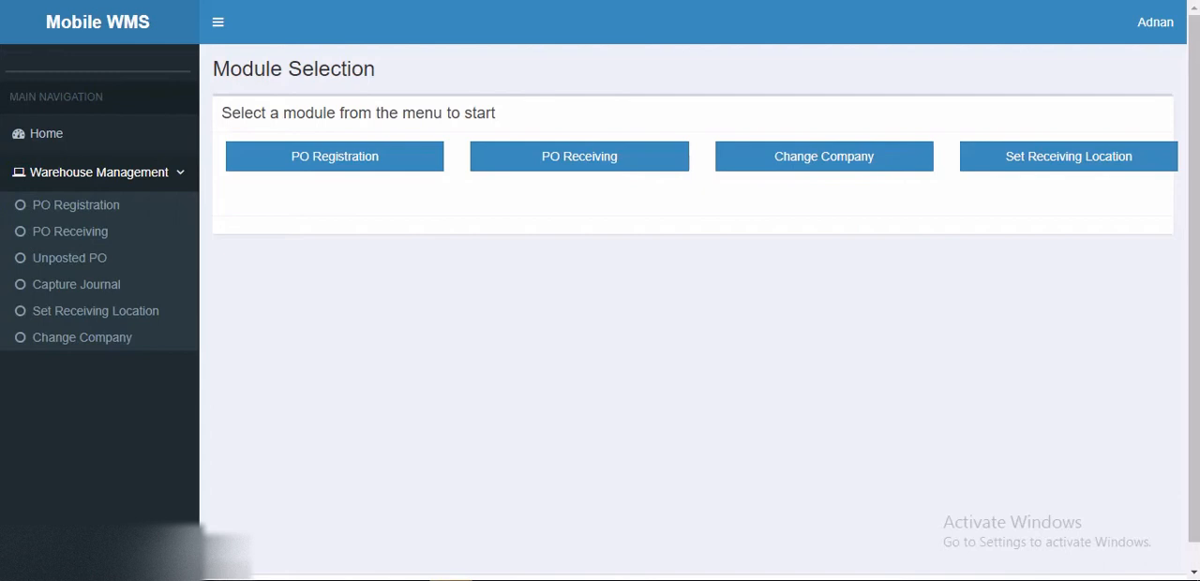
mouse_move(135, 211)
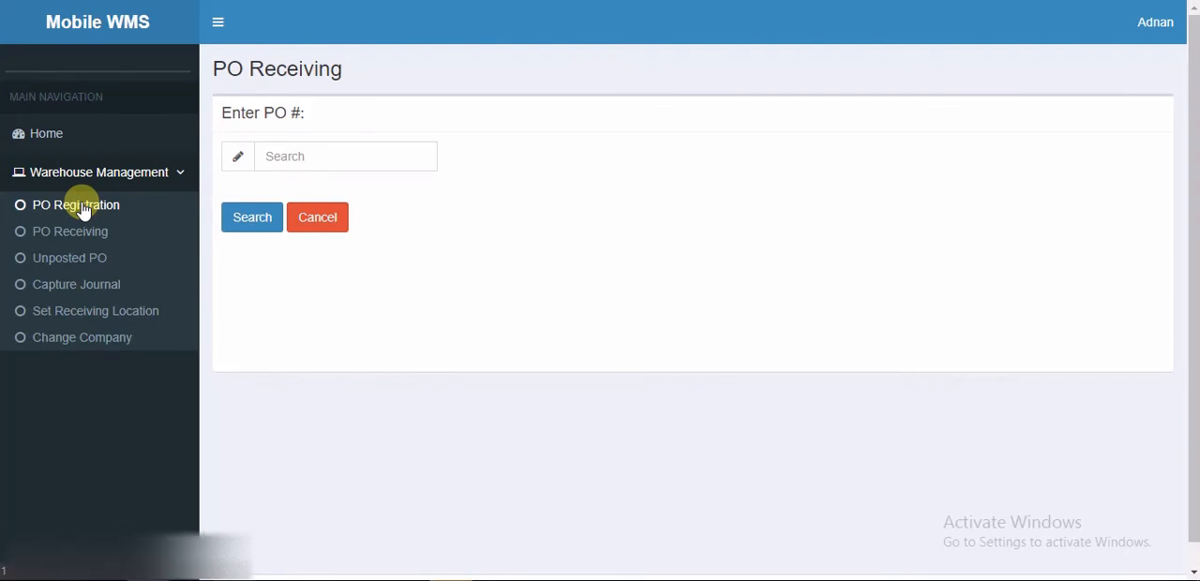
mouse_move(338, 184)
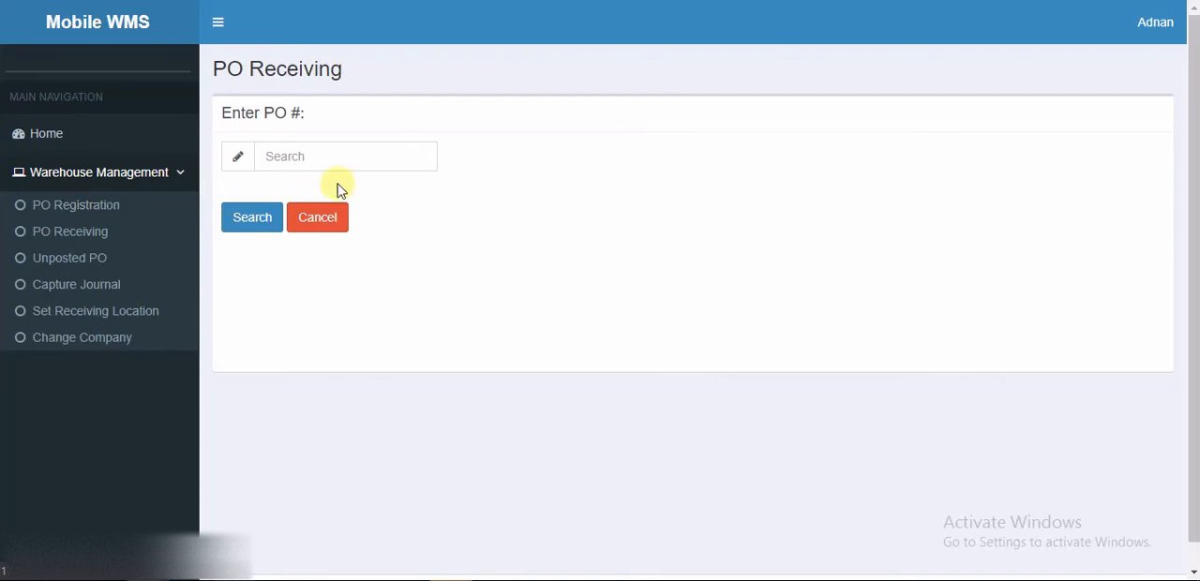
mouse_move(116, 218)
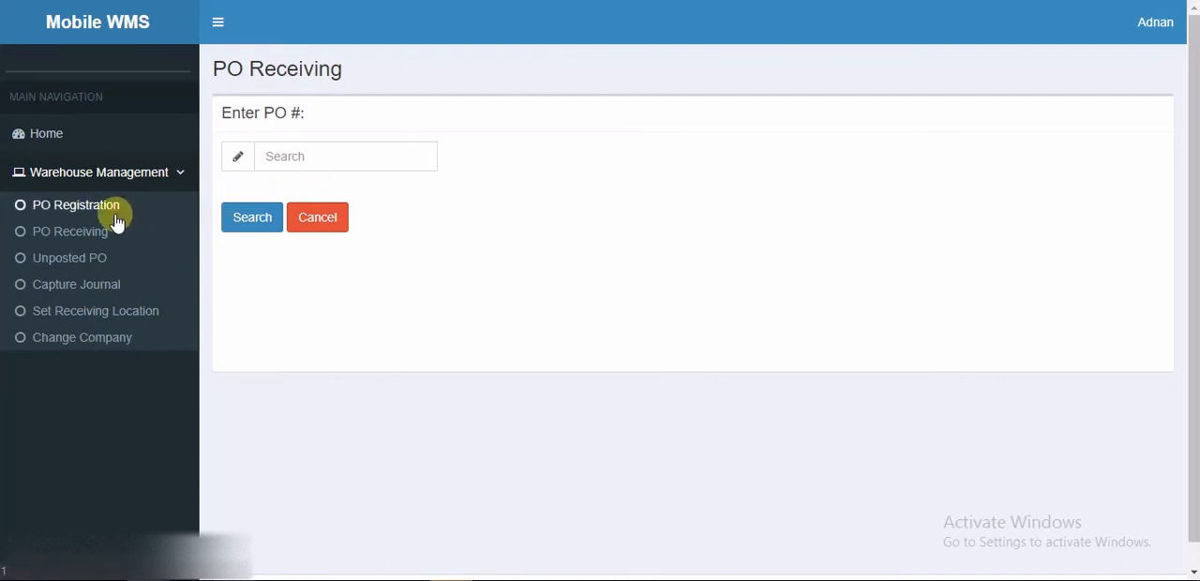
Visit PO Registration, Unposted PO, Capture Journal's journal list, and Set Receiving Location in turn.
click(71, 231)
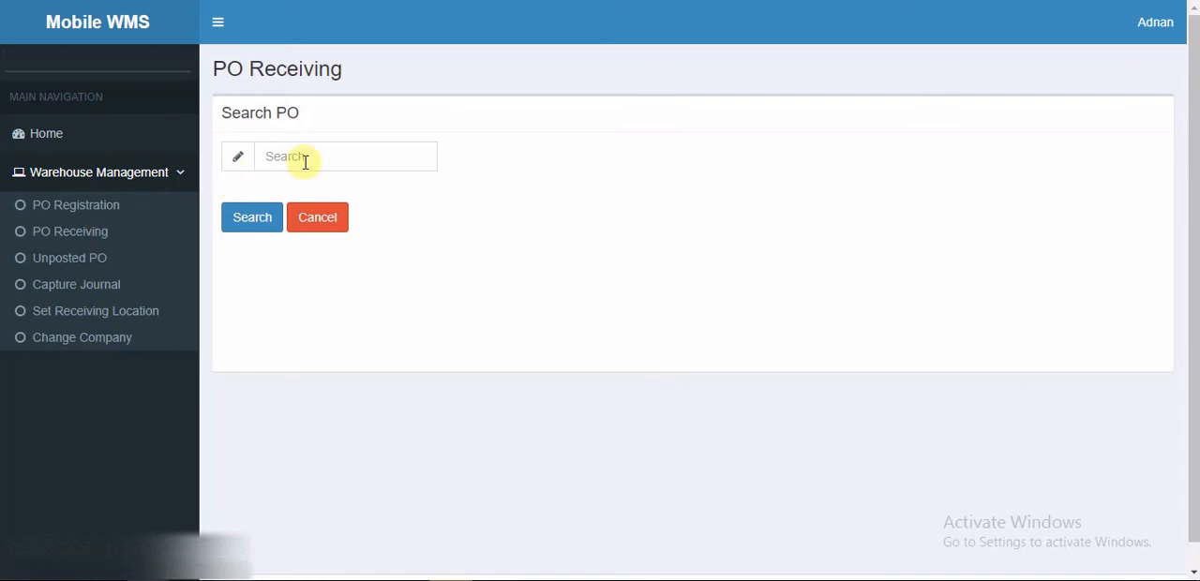
click(70, 258)
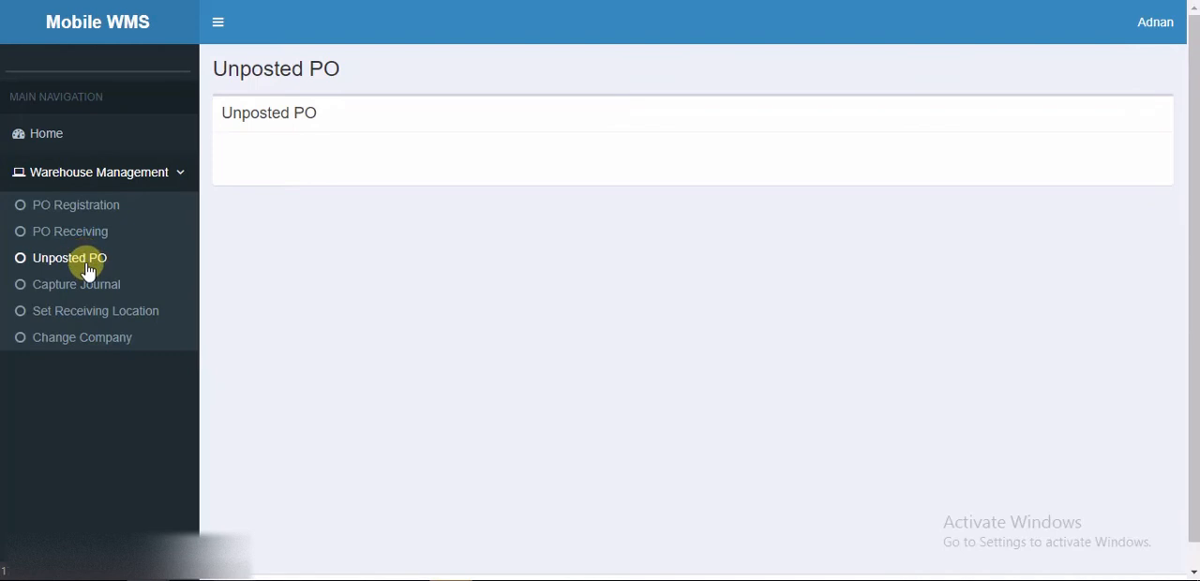
click(77, 285)
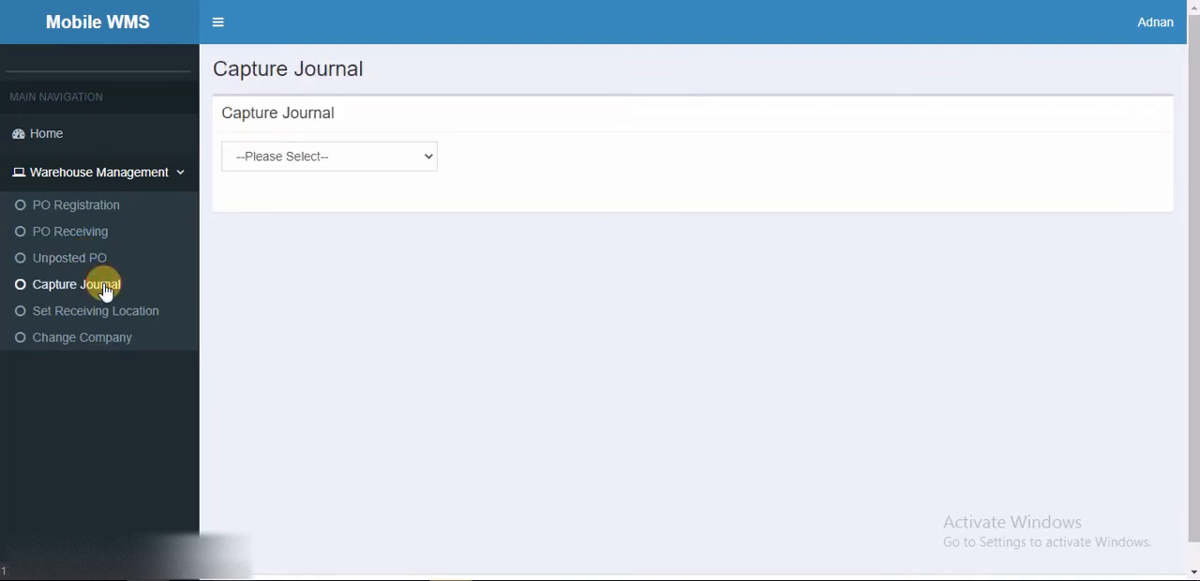
click(328, 156)
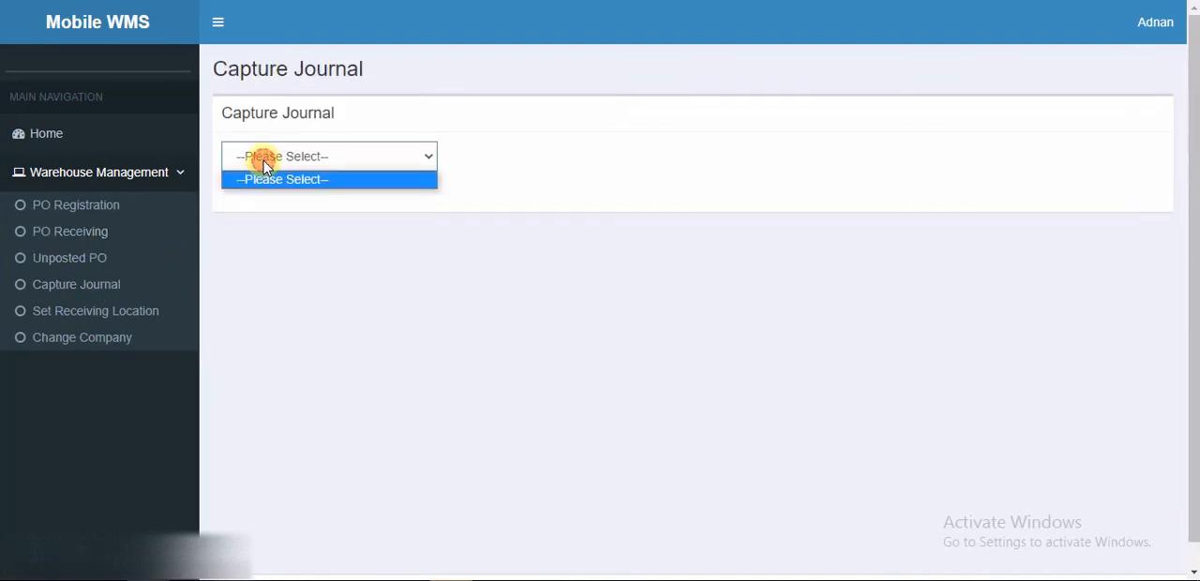
click(94, 309)
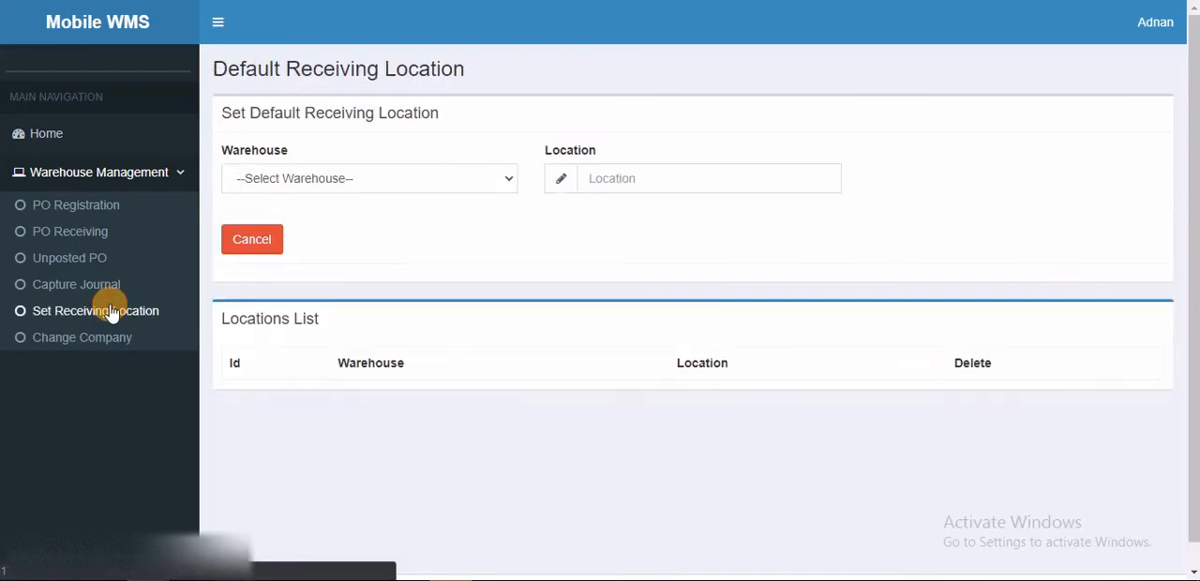
mouse_move(417, 178)
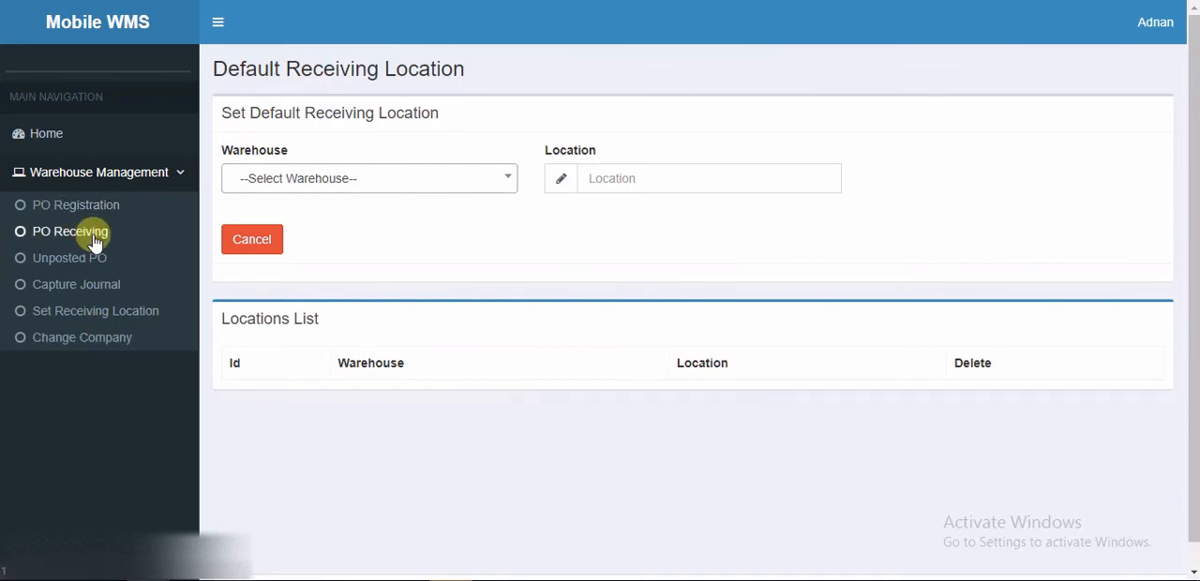
Look up purchase order AP-0009870 in PO Receiving to list its items.
click(70, 233)
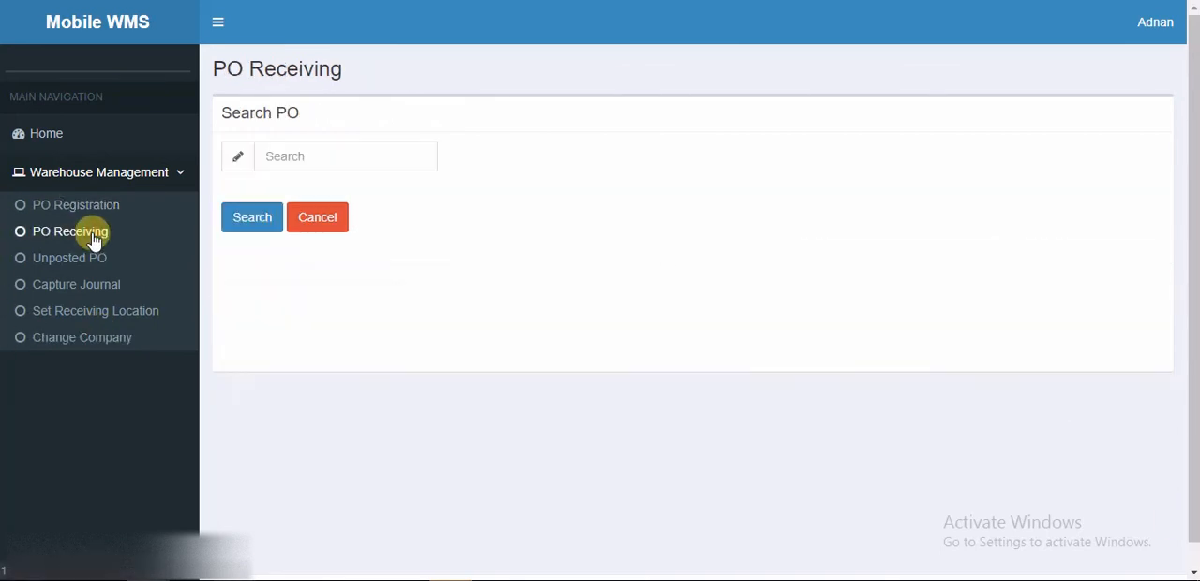
mouse_move(311, 255)
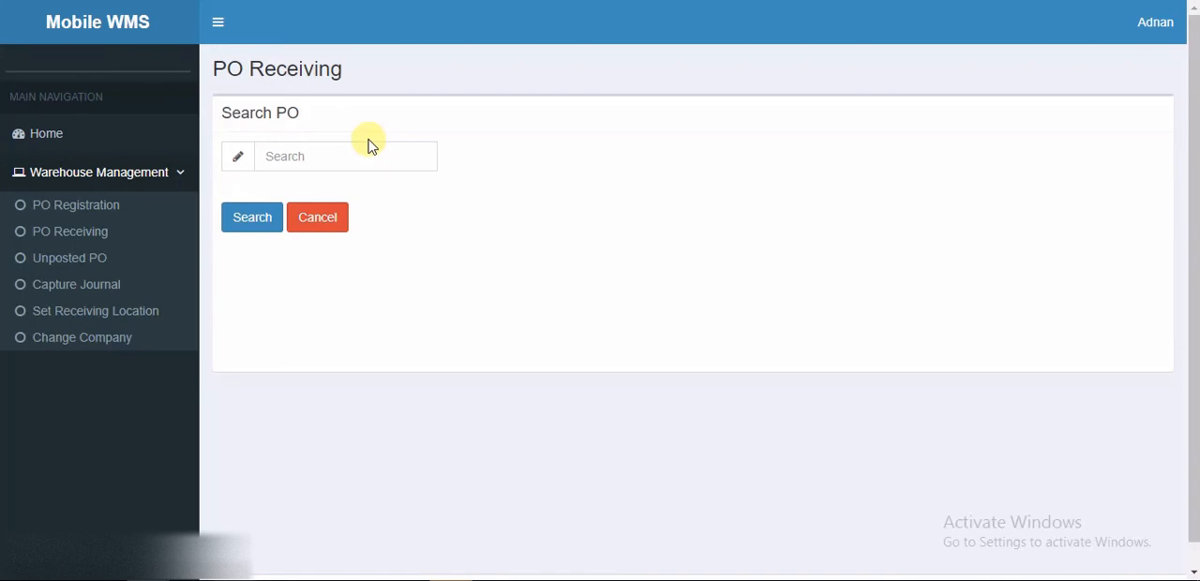
text(AP-0009870)
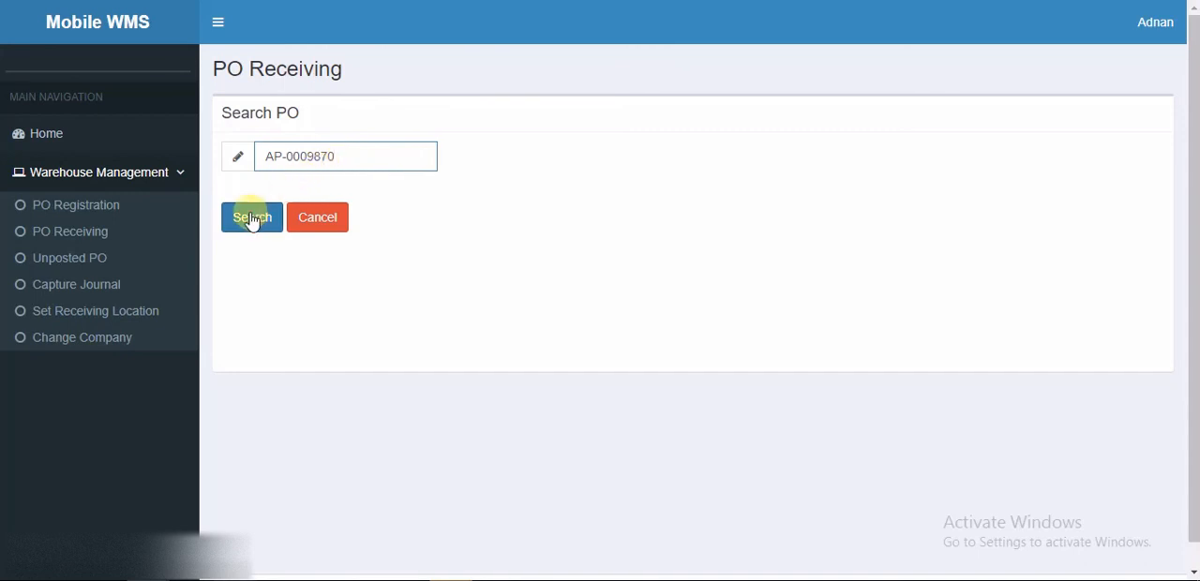
click(251, 217)
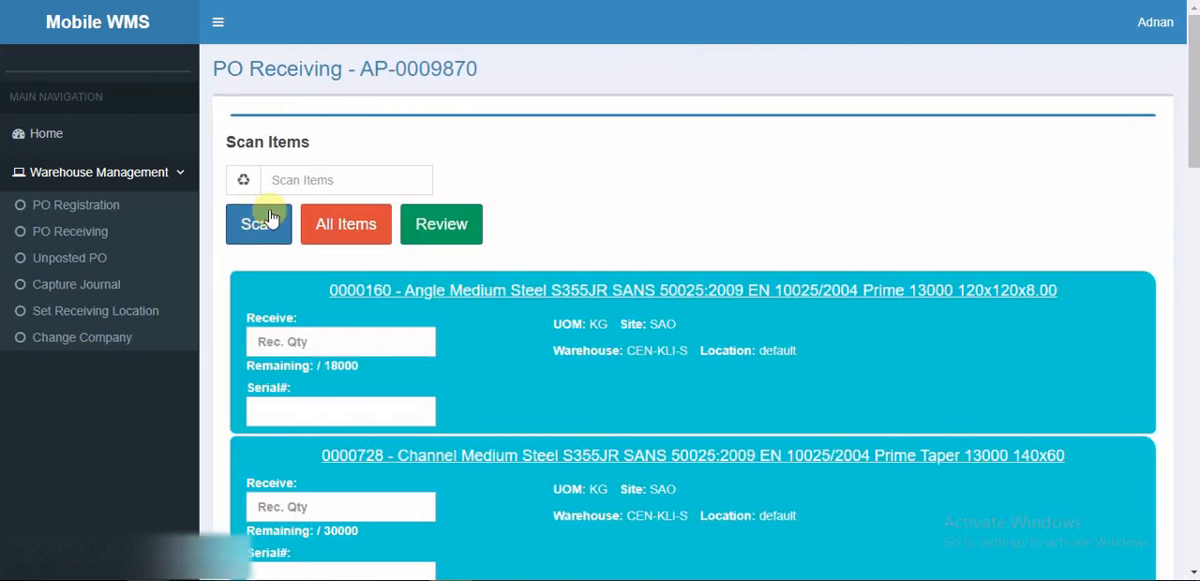
mouse_move(581, 338)
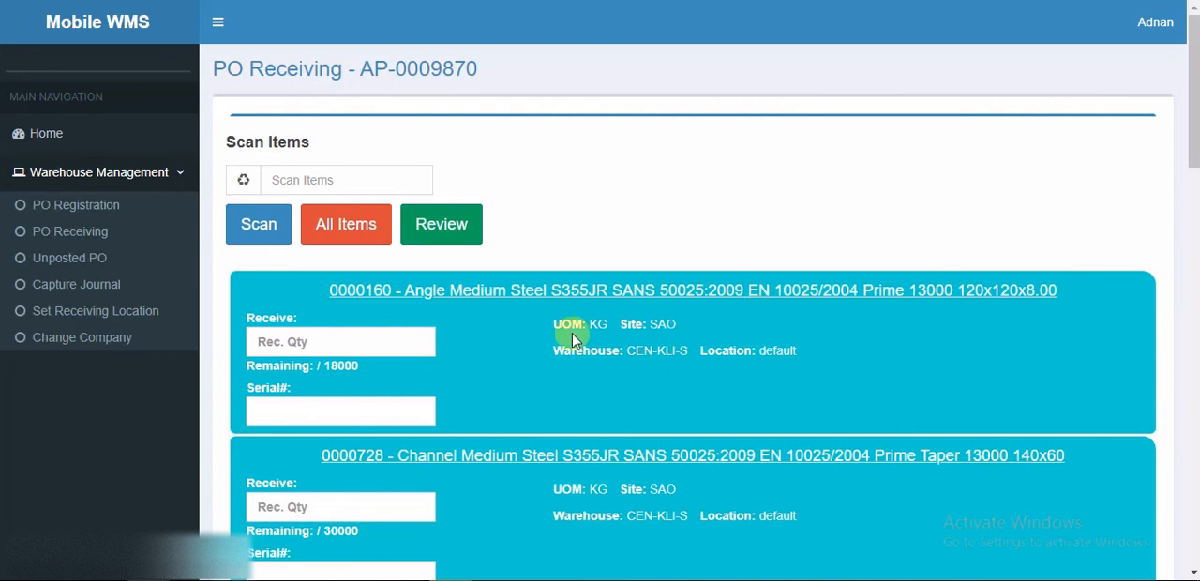
Browse the item list, check the empty Review view, and return to All Items.
scroll(down, 3)
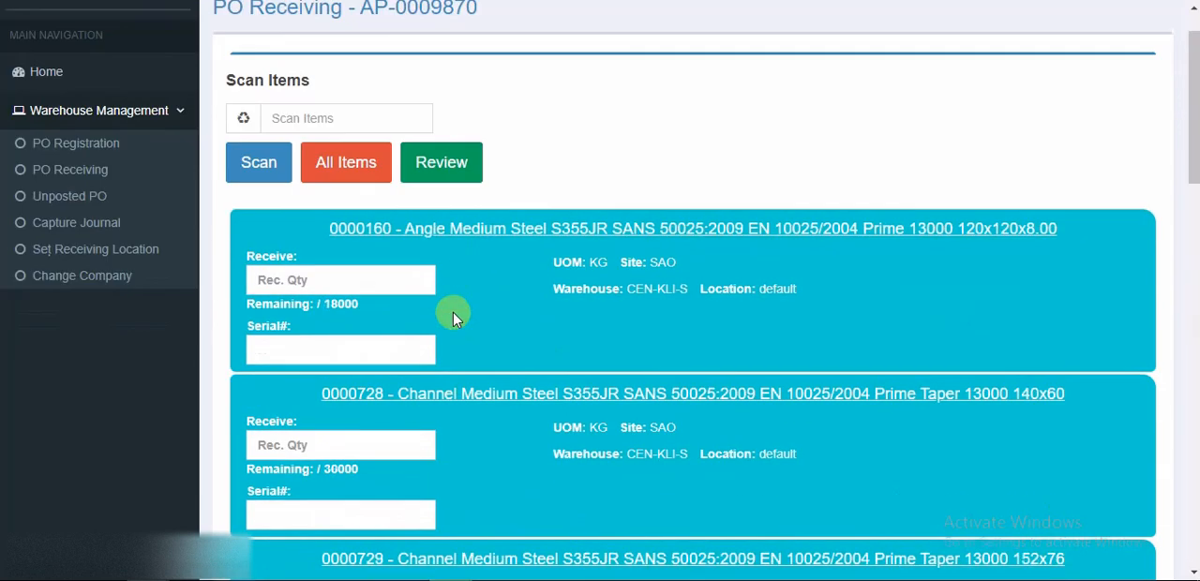
scroll(down, 3)
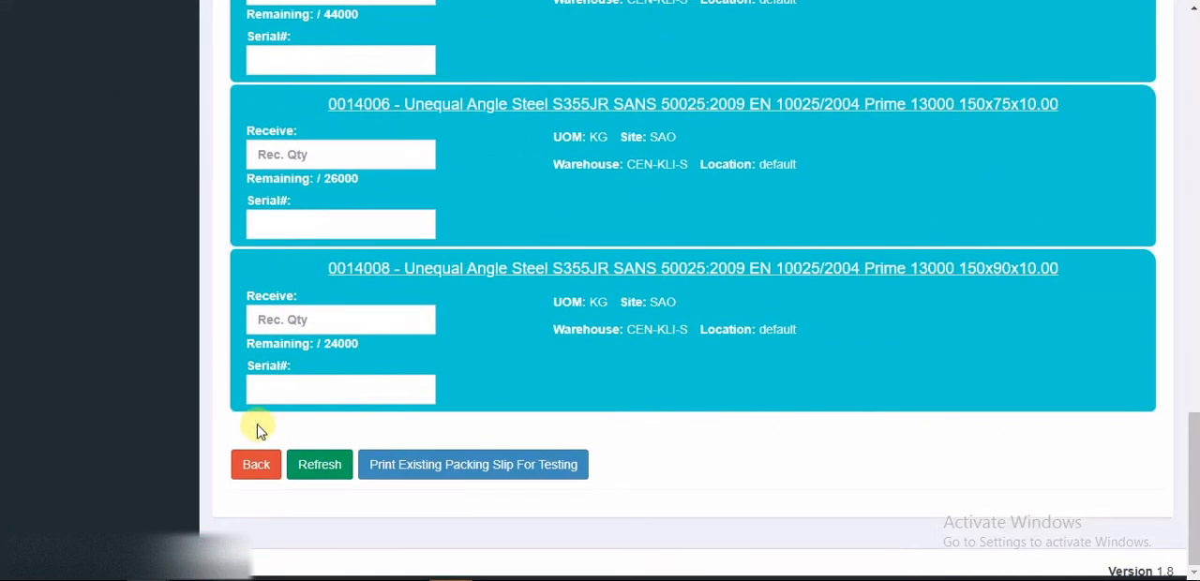
mouse_move(304, 410)
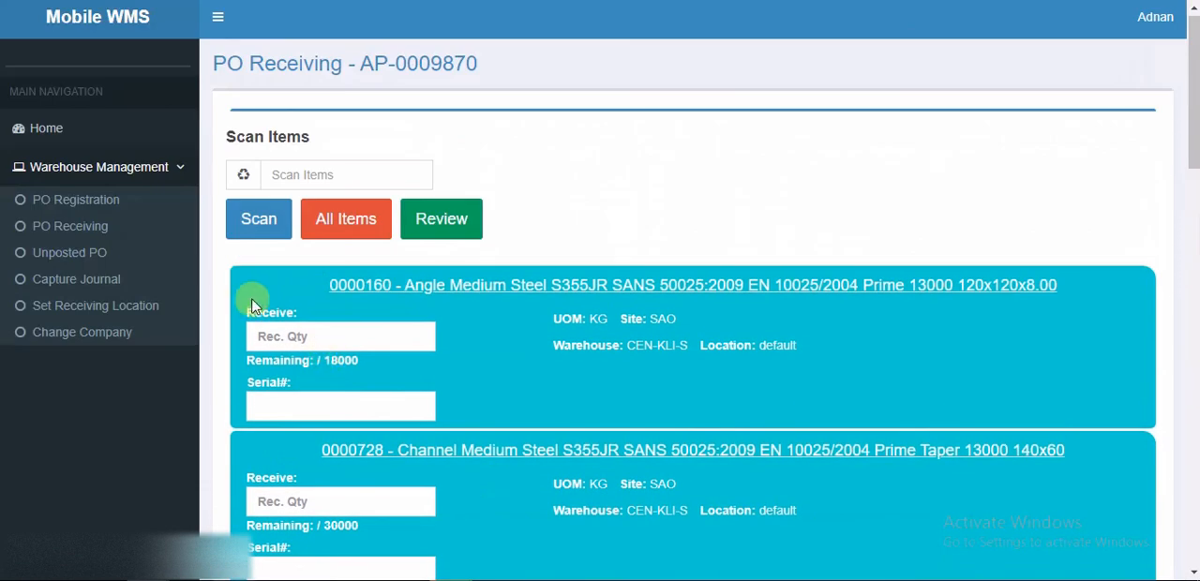
click(259, 217)
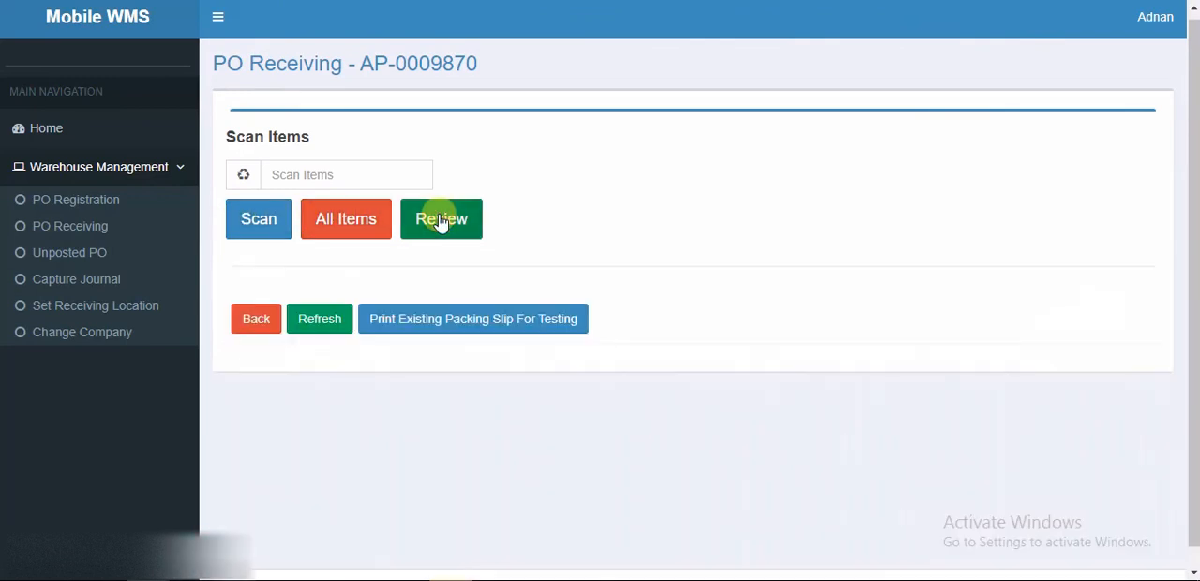
click(345, 217)
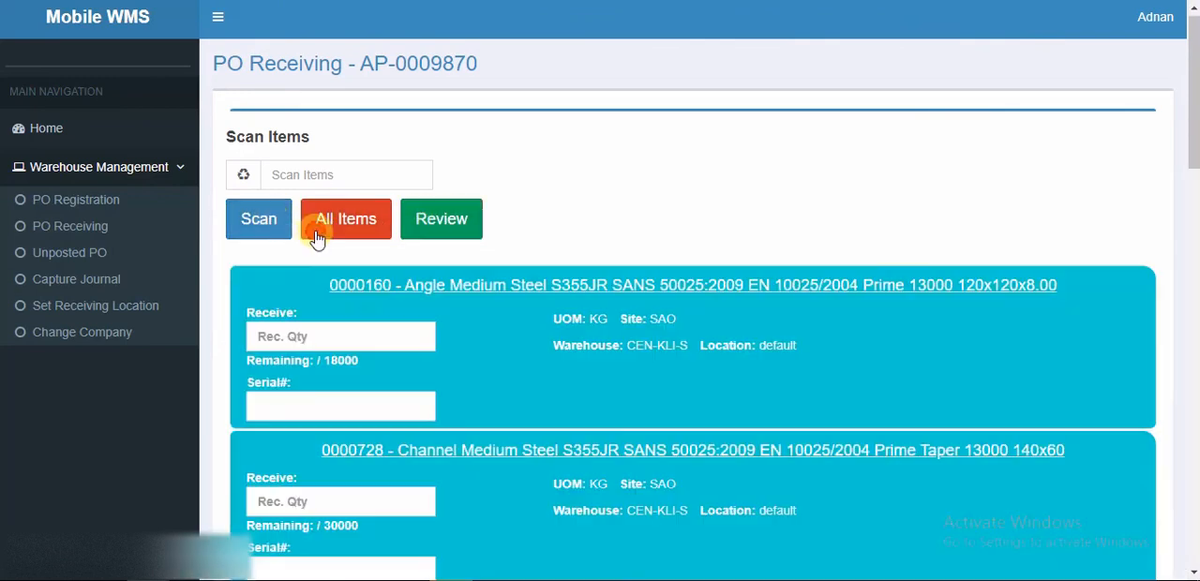
Activate the Rec. Qty field of item 0014008 further down the list.
scroll(down, 3)
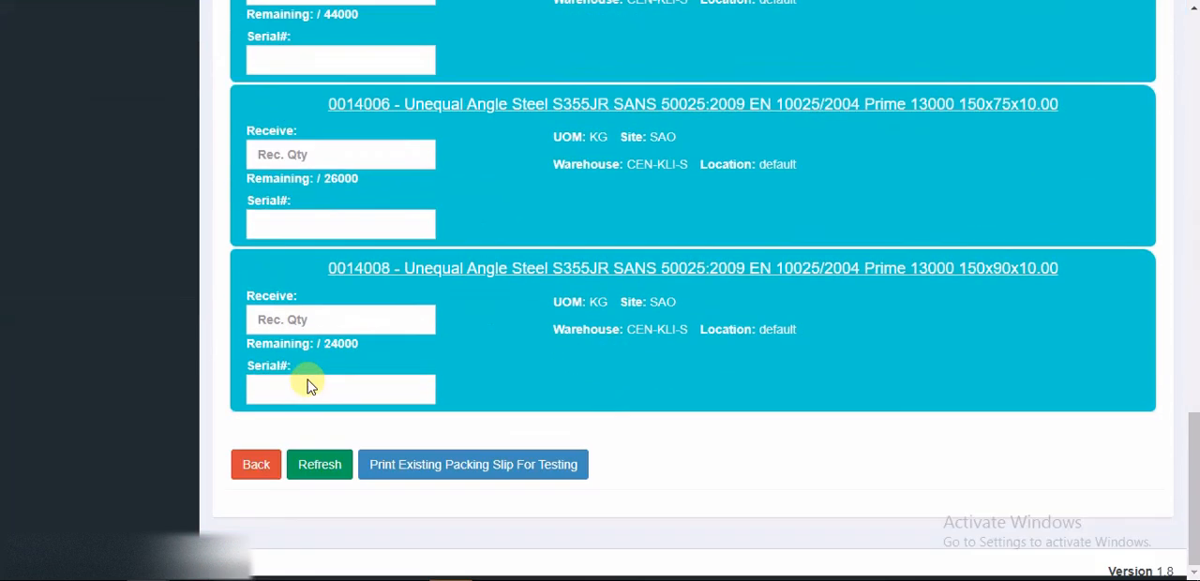
click(341, 319)
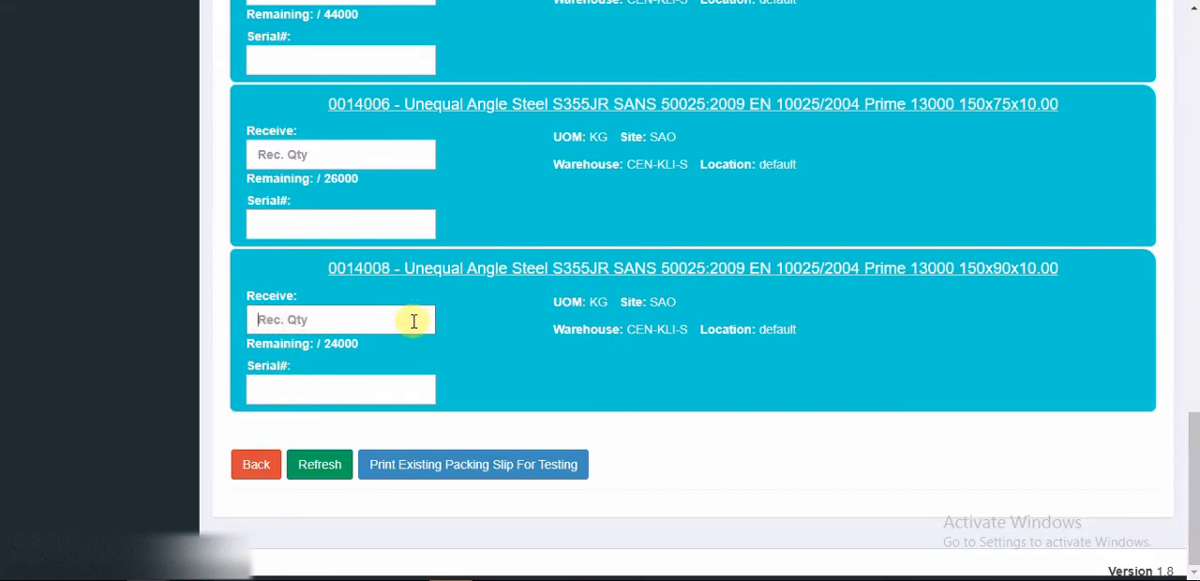
Enter a received quantity of 1200 for item 0014008 and show it alone in Review.
text(1200)
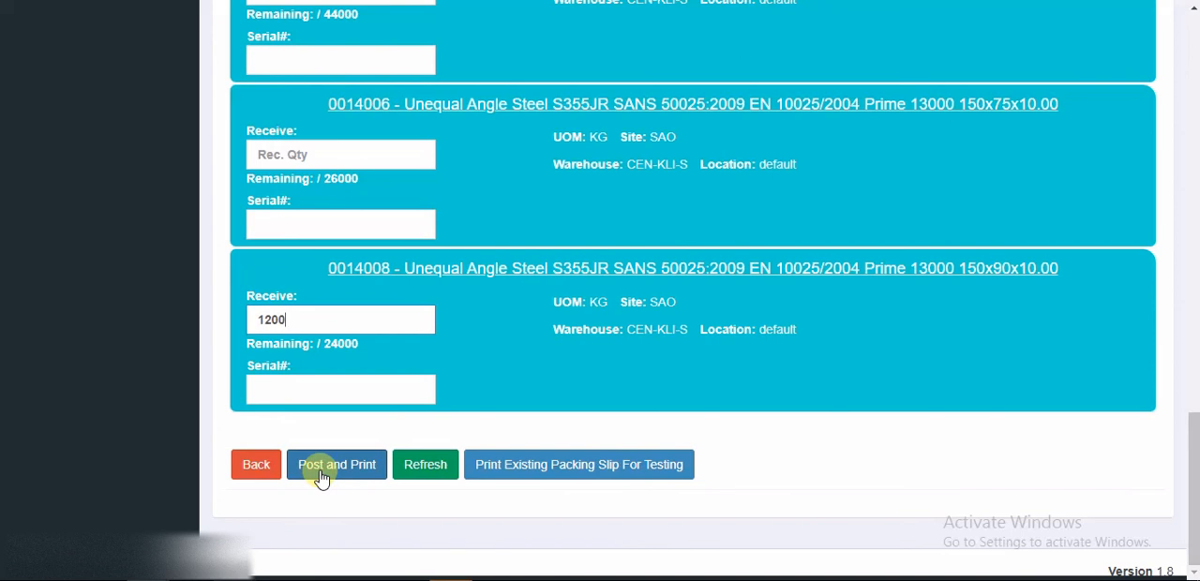
mouse_move(403, 270)
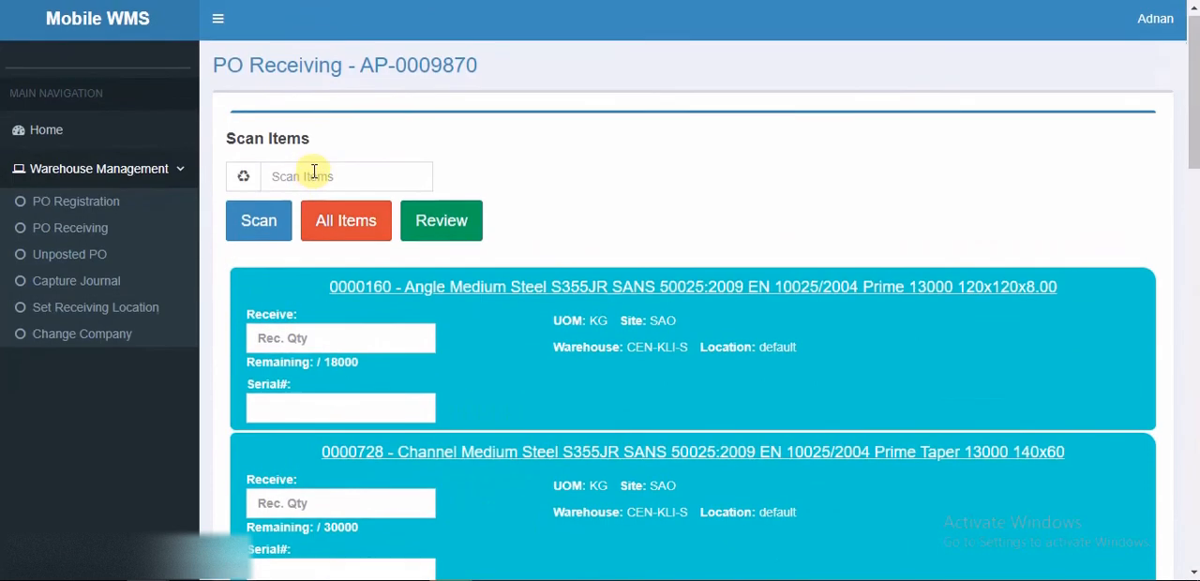
click(440, 223)
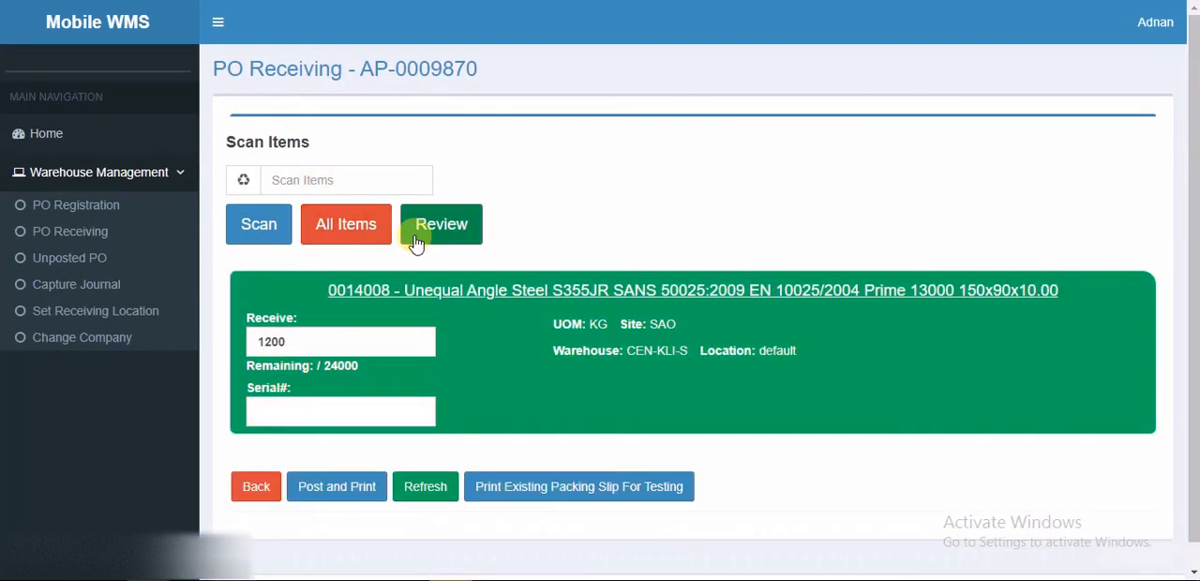